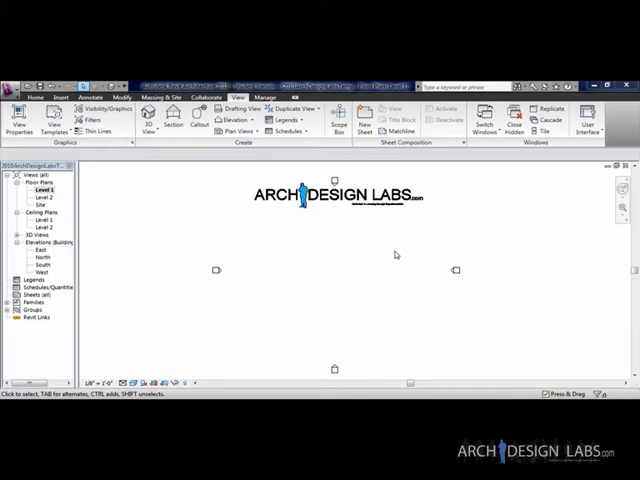
mouse_move(360, 266)
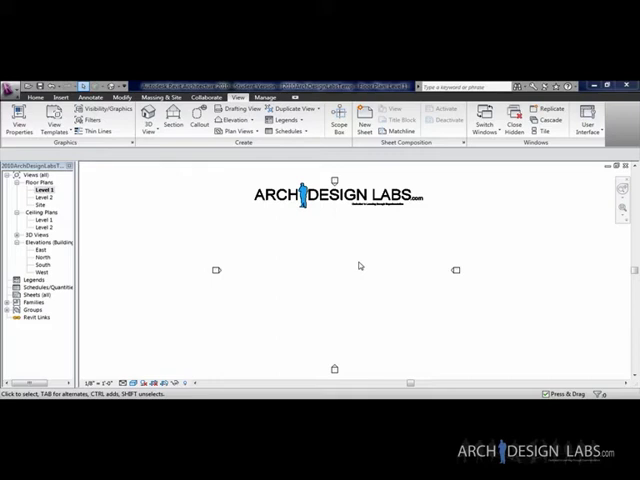
mouse_move(212, 222)
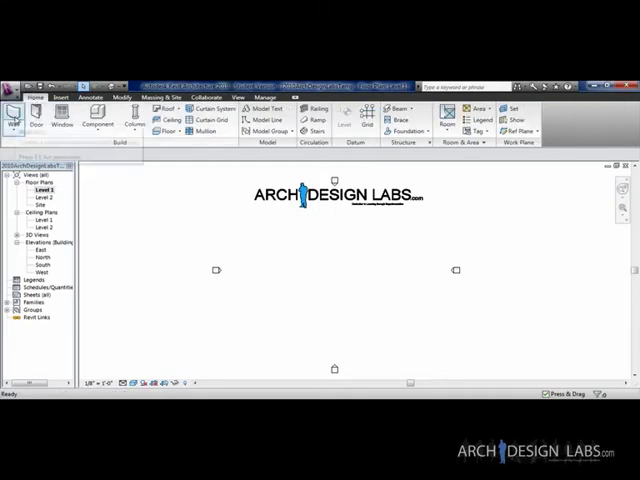
- Draw a wall of a Curtain Wall type beside the sample walls in the plan
click(16, 112)
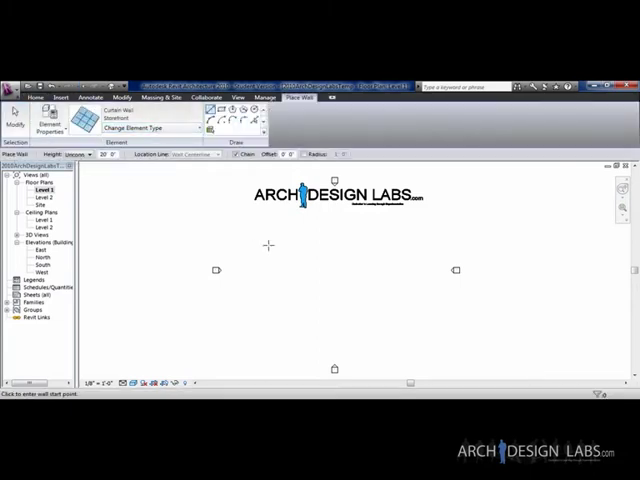
click(150, 128)
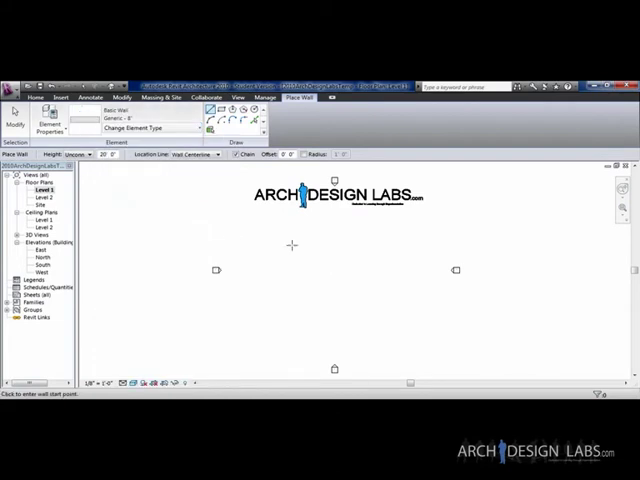
click(276, 240)
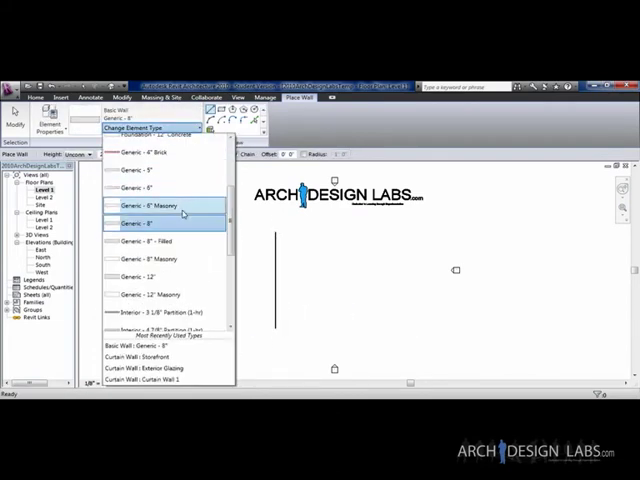
click(148, 378)
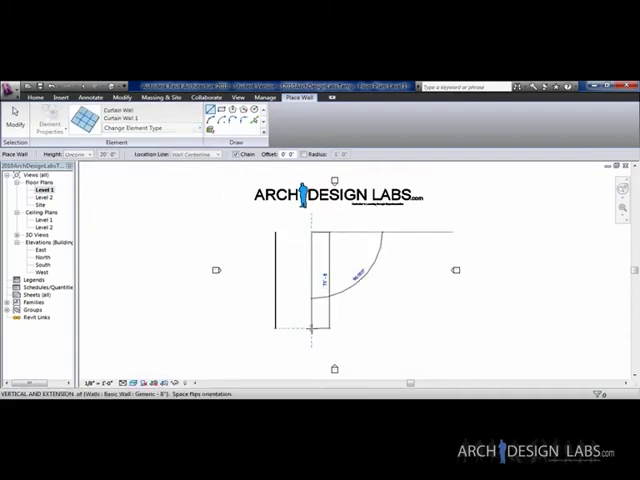
click(136, 130)
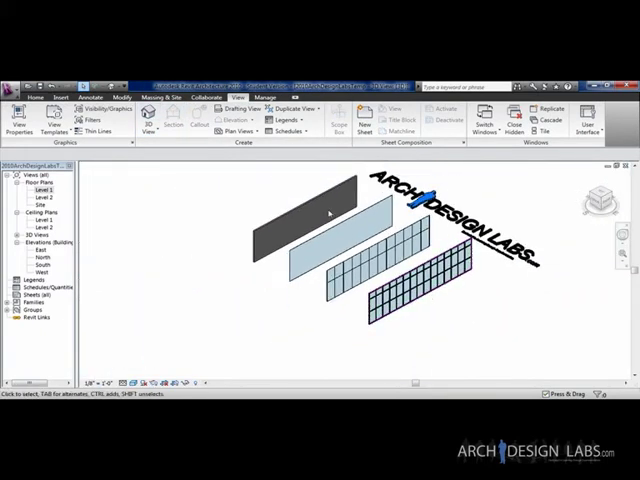
- Select each sample wall in 3D to read its curtain wall type, ending on the glazed one
click(310, 220)
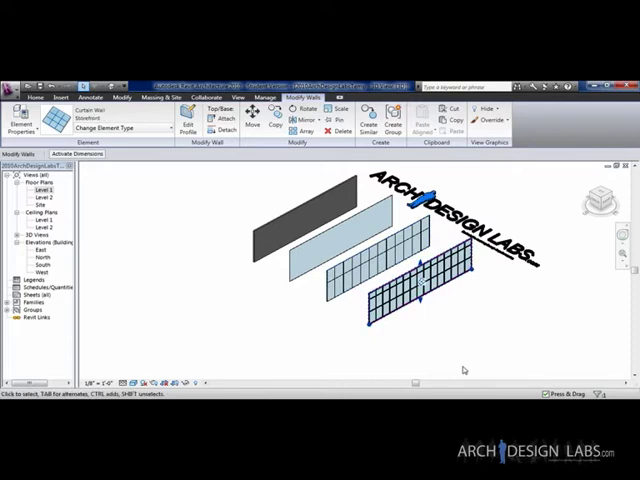
mouse_move(474, 338)
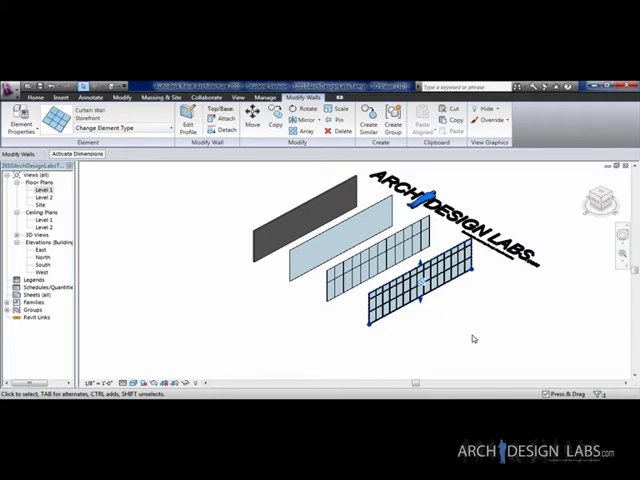
mouse_move(428, 302)
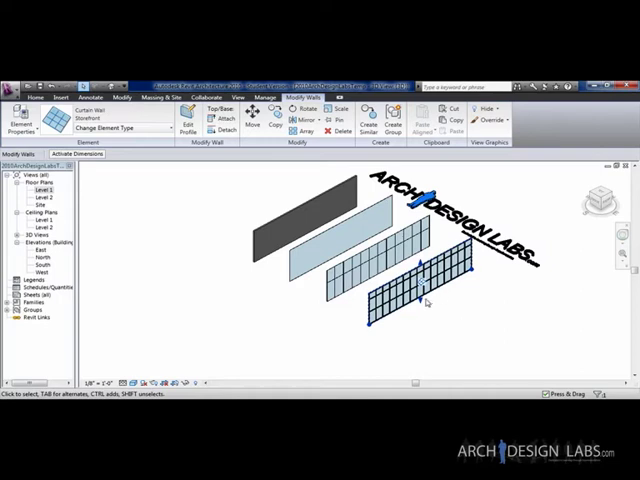
click(370, 258)
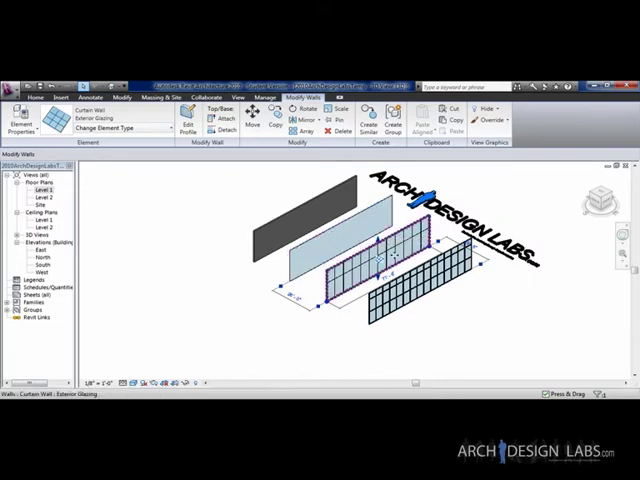
click(340, 240)
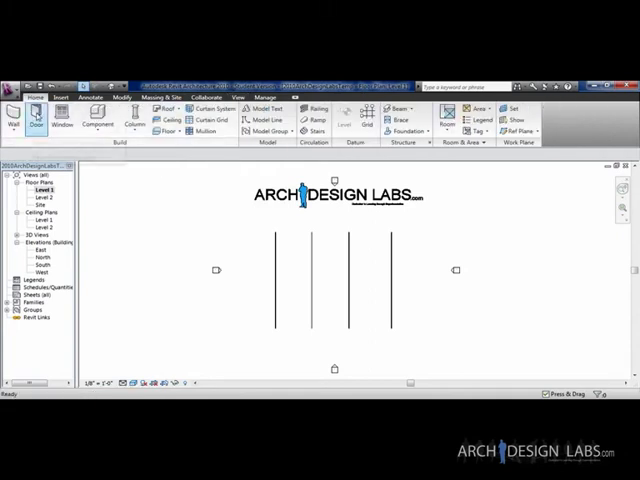
- Place a door in the leftmost of the four walls and finish the Door command
click(36, 112)
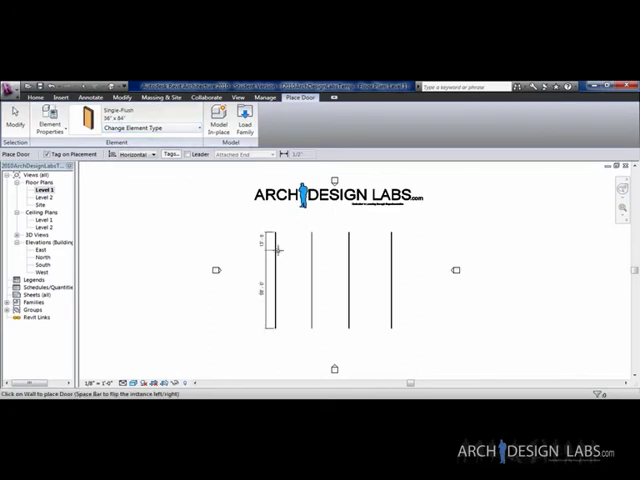
click(264, 270)
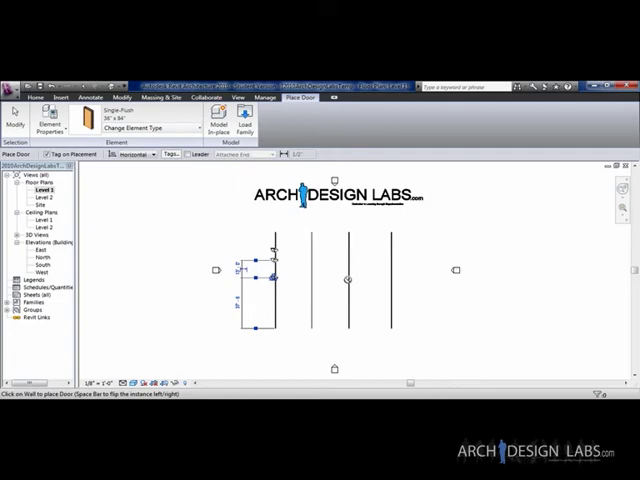
mouse_move(396, 264)
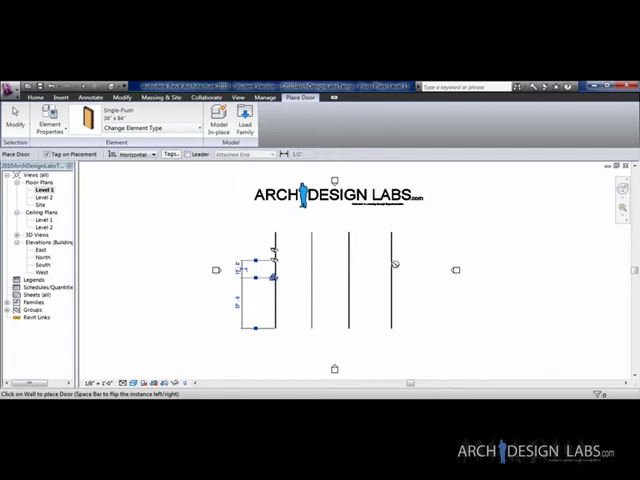
mouse_move(356, 232)
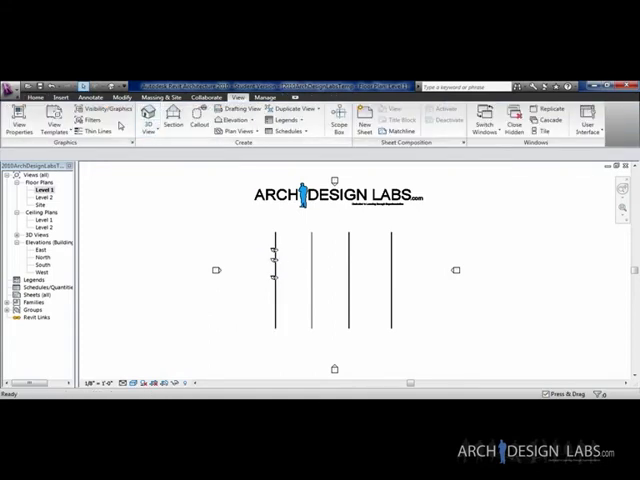
click(148, 120)
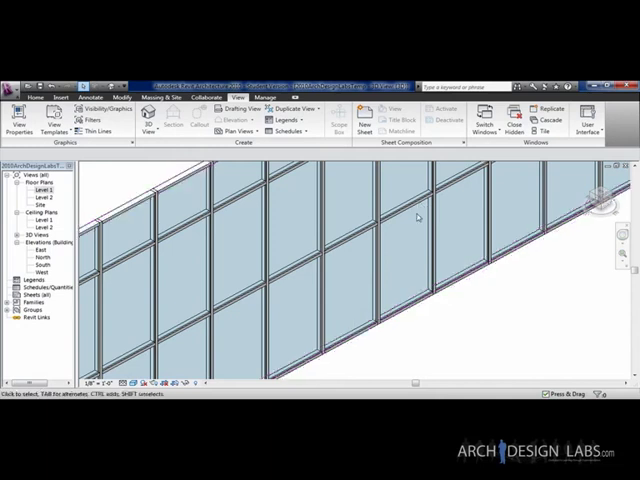
mouse_move(336, 292)
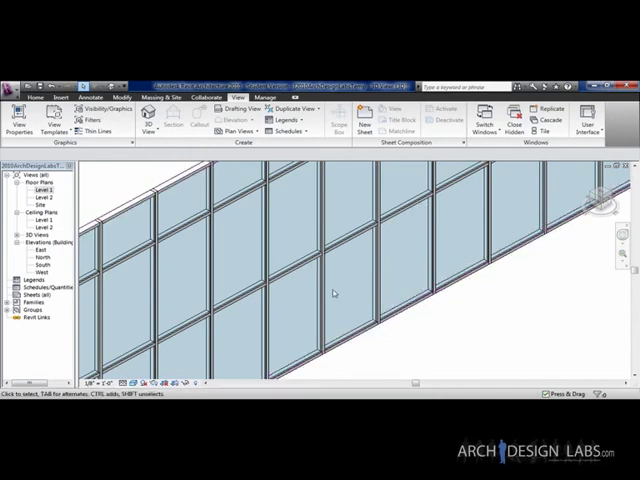
- Select a single System Panel: Glazed panel of the curtain wall to view its type options
click(400, 310)
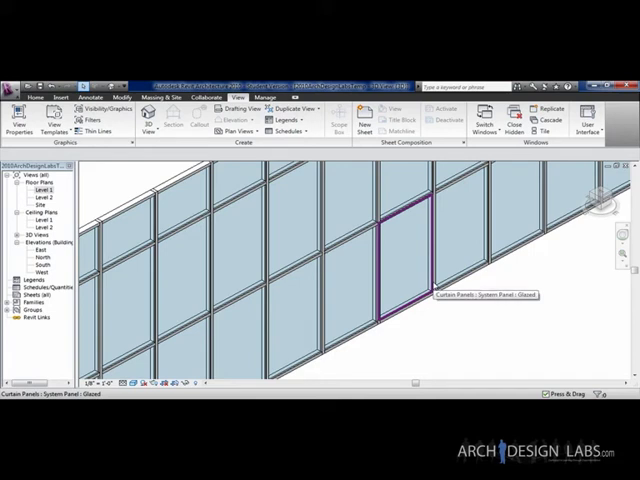
click(404, 256)
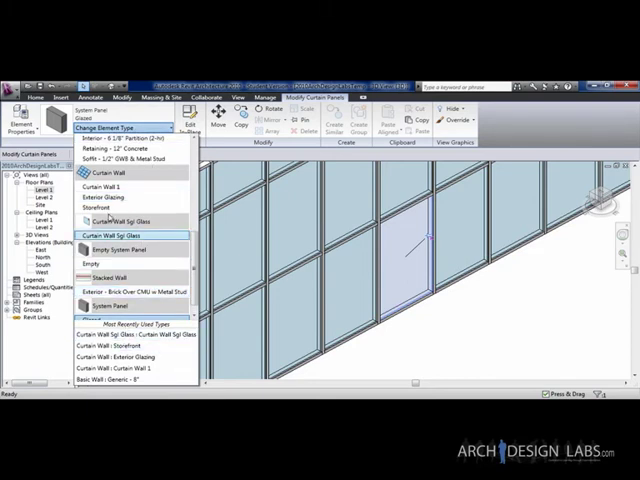
mouse_move(118, 236)
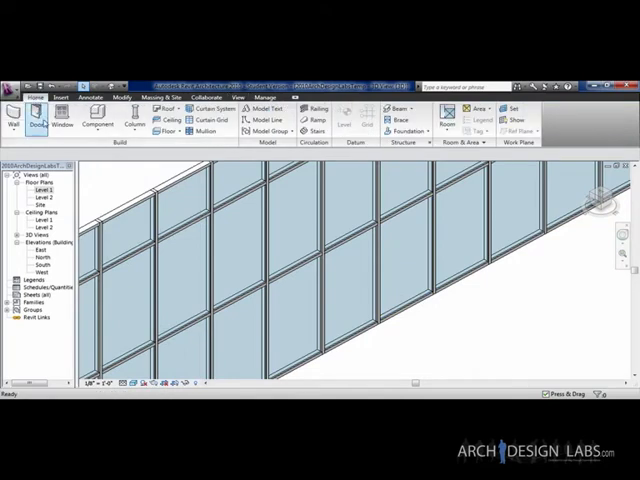
- Load the Curtain Wall Dbl Glass door family from the Doors library folder
click(40, 112)
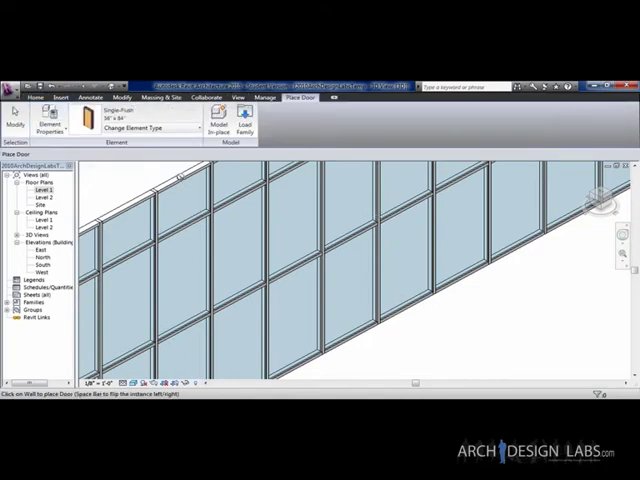
click(244, 112)
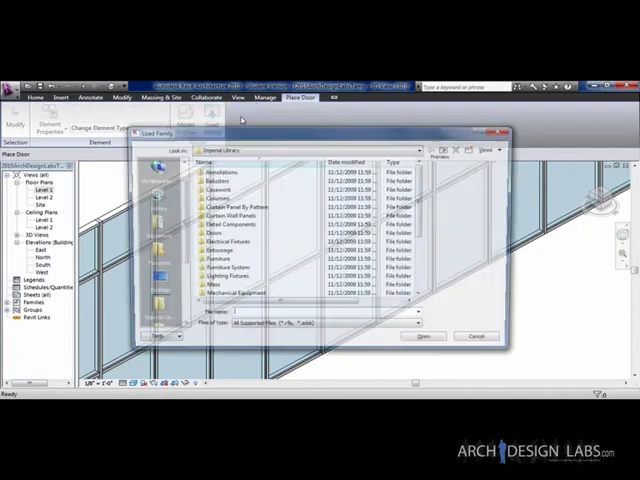
double_click(220, 232)
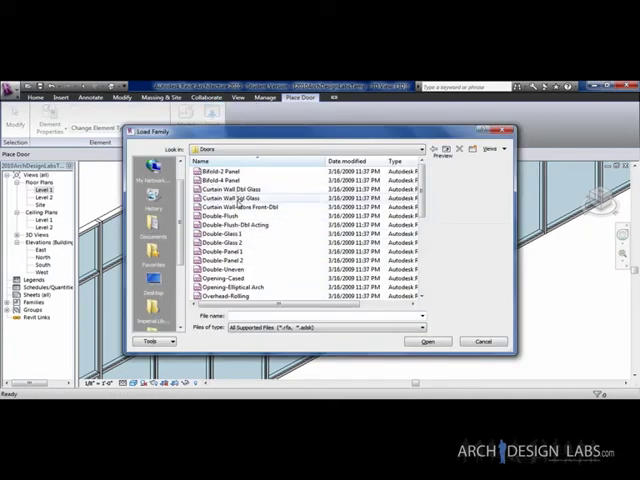
mouse_move(230, 208)
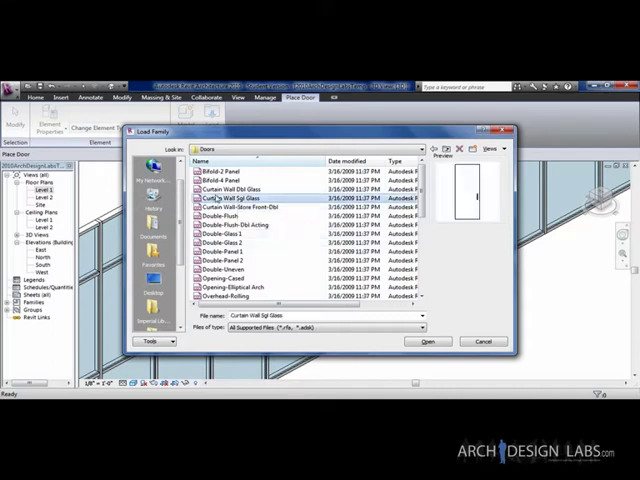
click(428, 340)
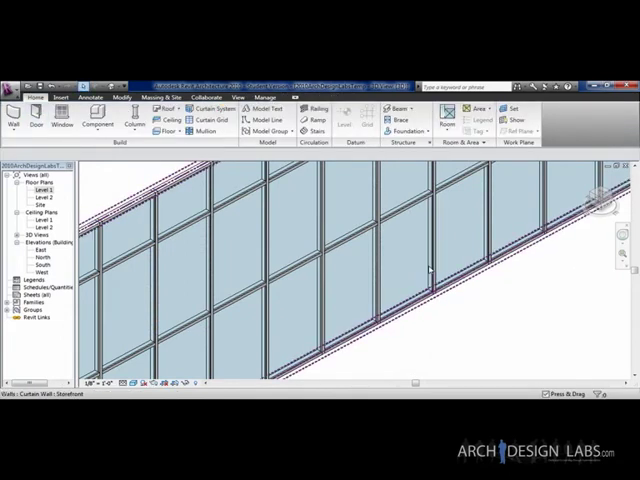
- Select a glass panel of the storefront wall to swap it for the curtain wall door
click(410, 310)
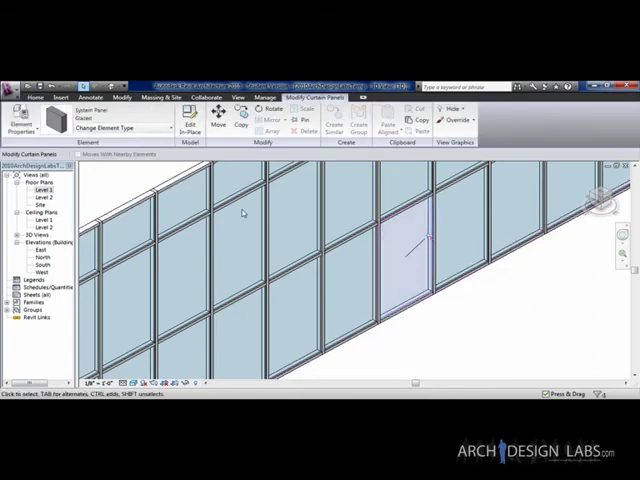
mouse_move(120, 128)
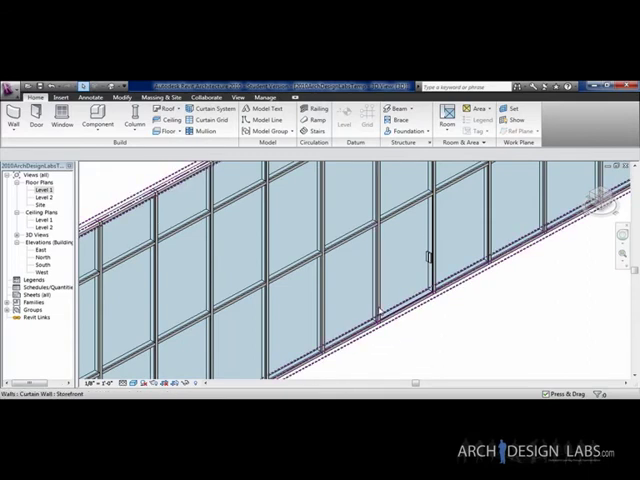
- Select the panel next to the new door and change its type to the curtain wall door
click(352, 284)
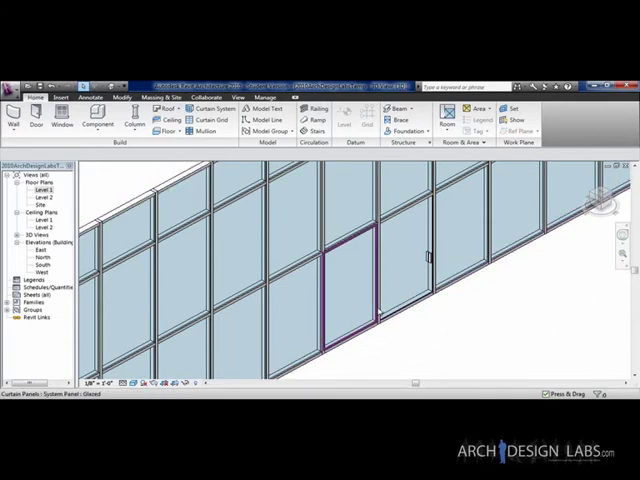
click(350, 280)
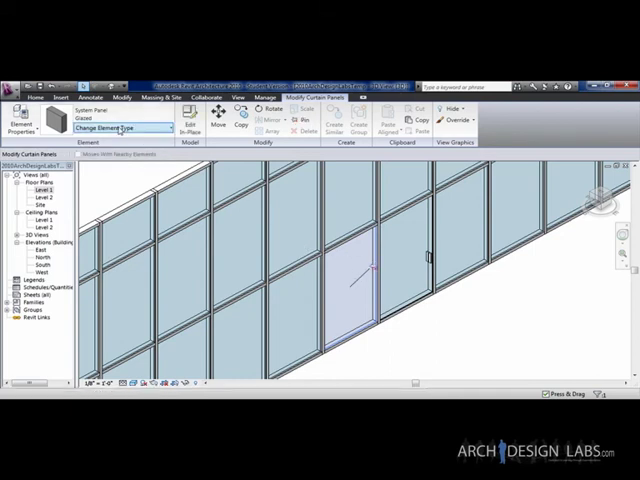
click(120, 128)
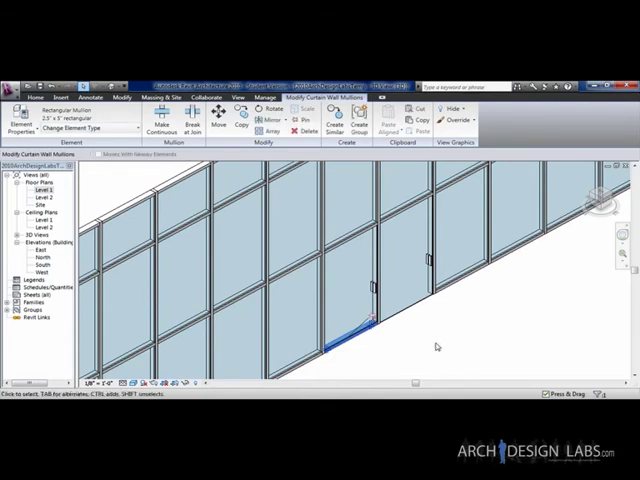
mouse_move(412, 340)
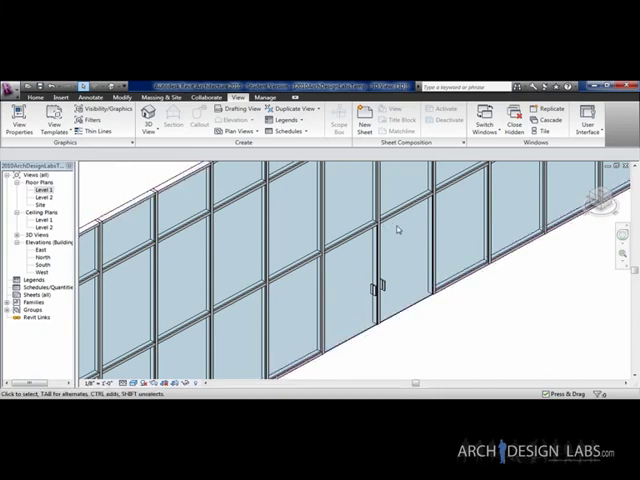
mouse_move(432, 250)
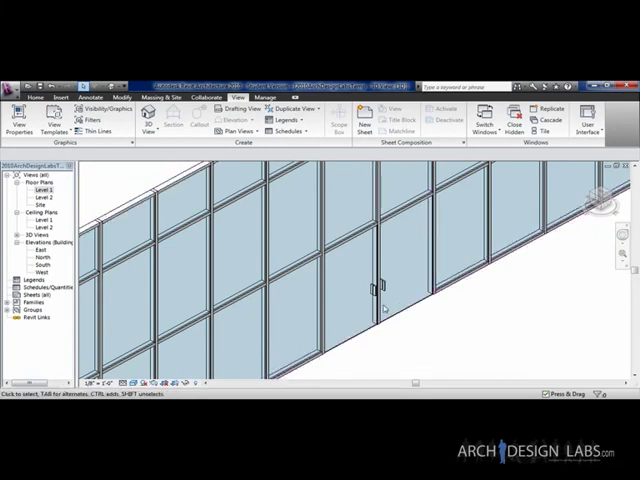
- Select a glass panel of the larger-paneled exterior glazing wall for editing
click(416, 204)
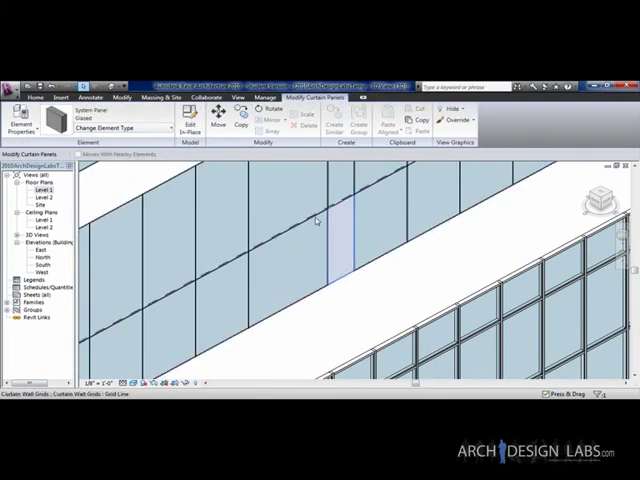
mouse_move(278, 244)
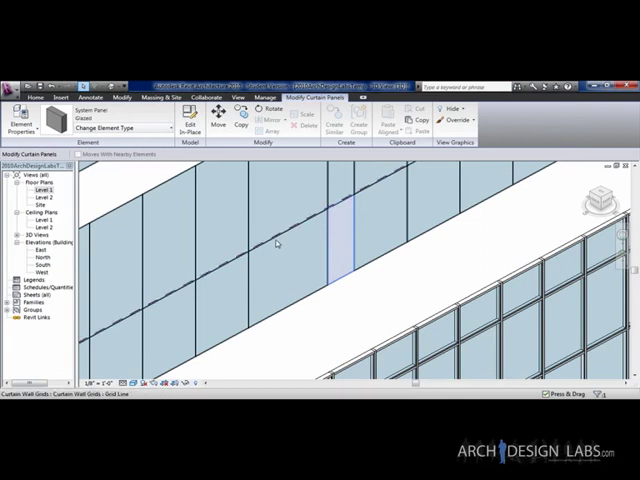
mouse_move(276, 244)
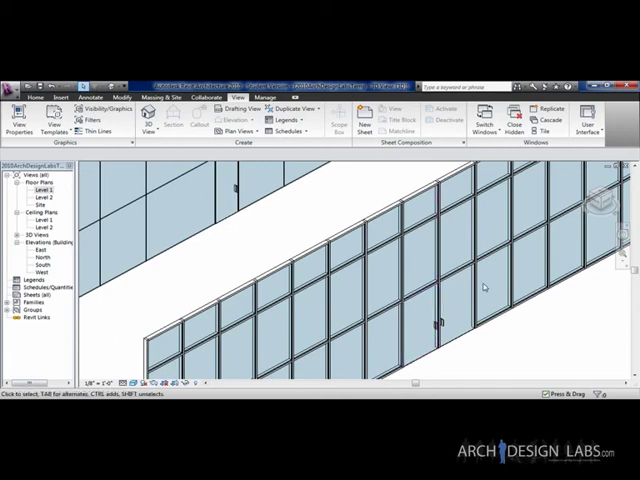
mouse_move(500, 284)
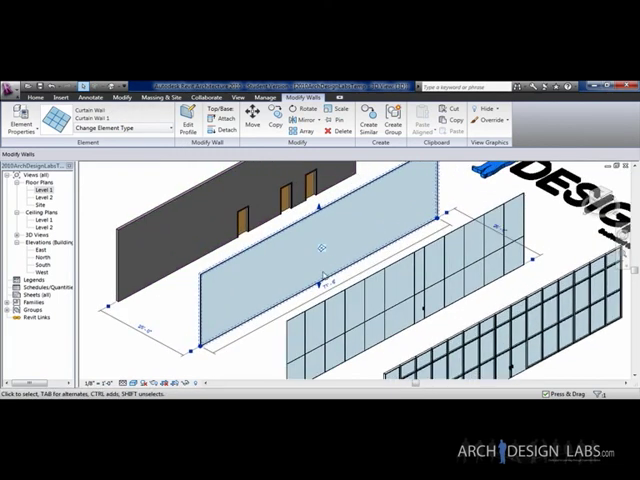
- Pick a different Curtain Wall type for the plain glass wall from the type list
click(120, 128)
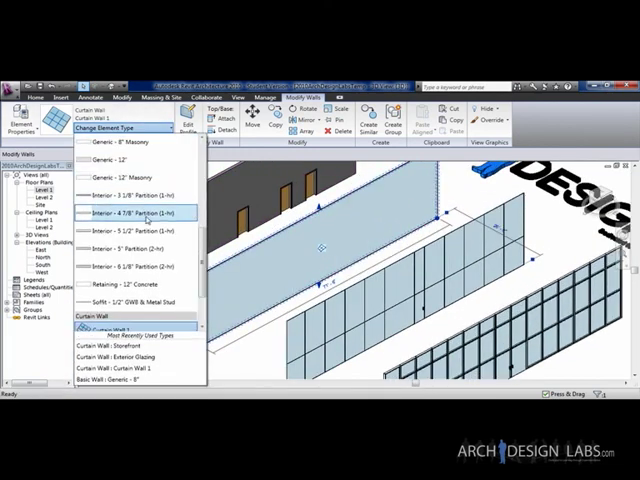
scroll(down, 3)
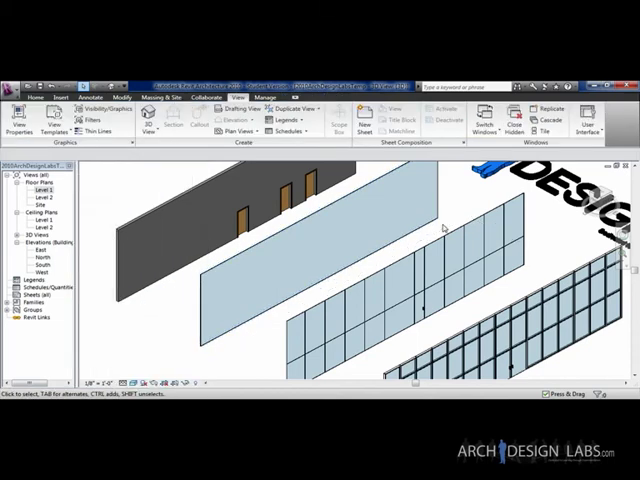
- Select the exterior glazing wall and open the level floor plan of the walls
click(400, 264)
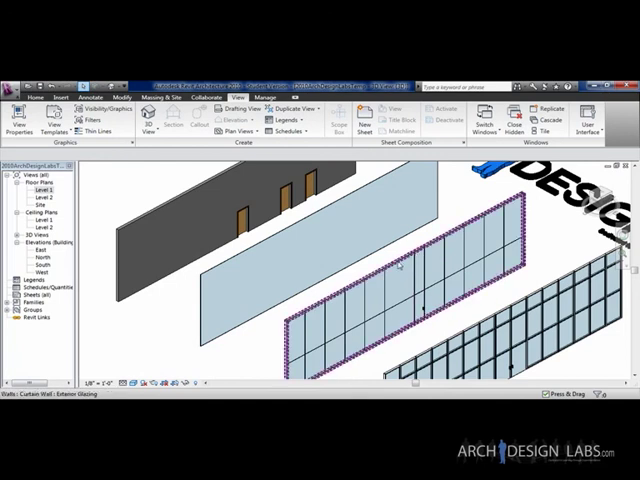
click(400, 264)
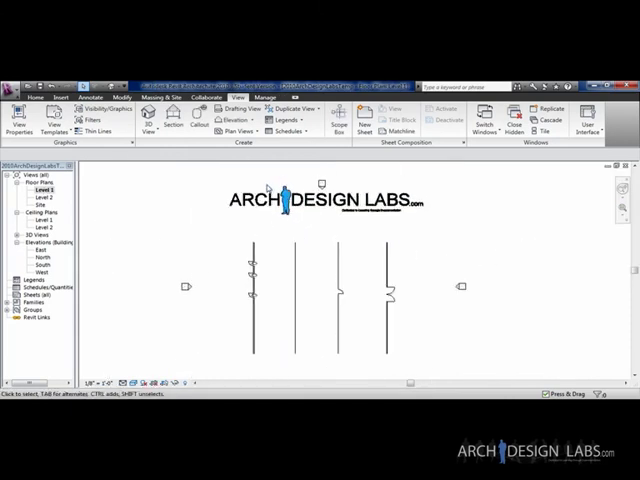
mouse_move(436, 228)
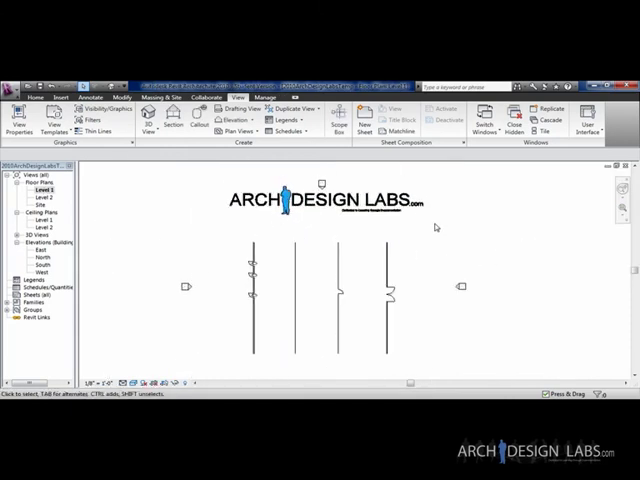
mouse_move(420, 220)
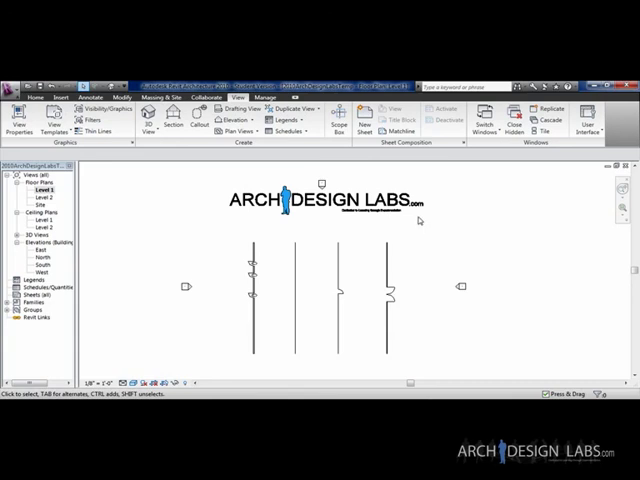
mouse_move(420, 222)
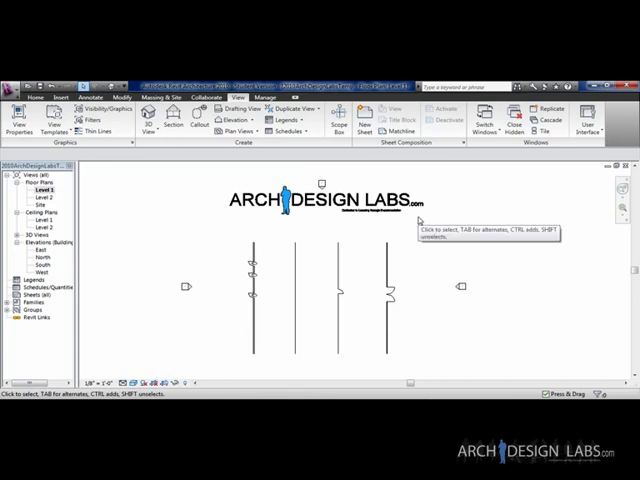
mouse_move(398, 288)
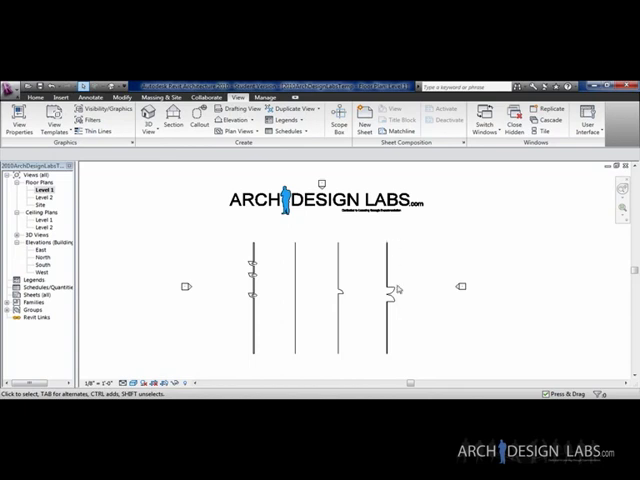
mouse_move(408, 256)
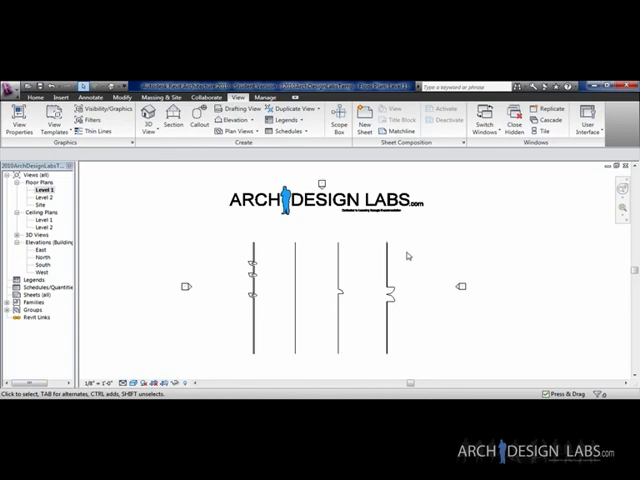
mouse_move(434, 250)
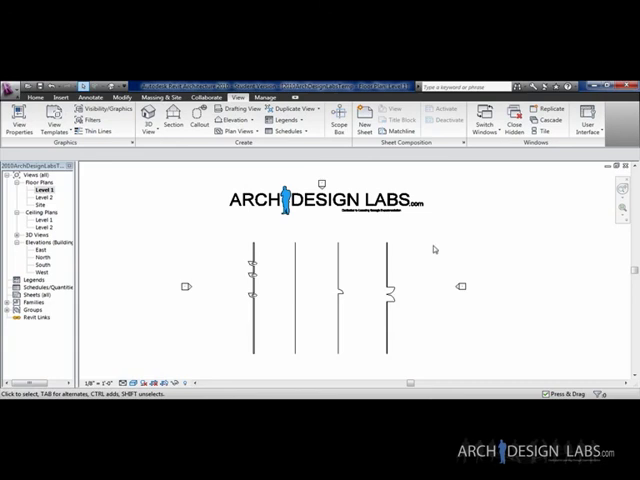